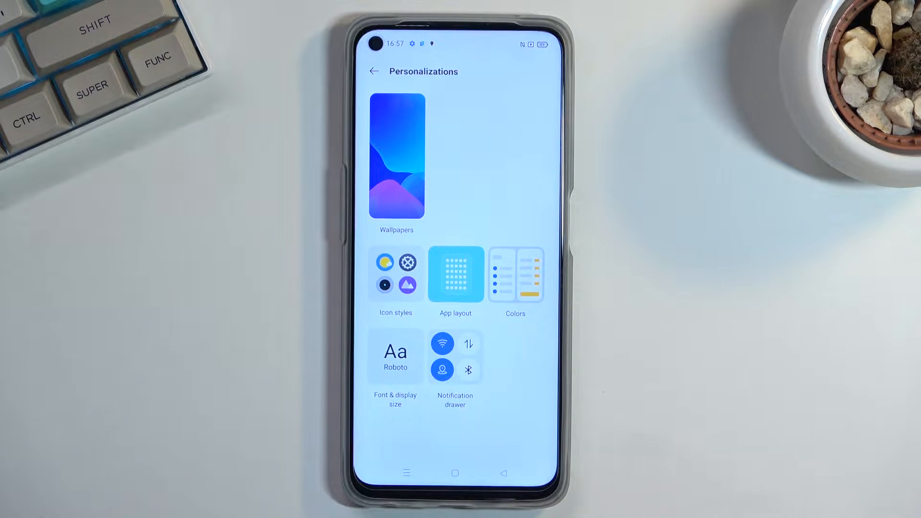
Step: Choose the square quick-toggle shape in Notification drawer, then return to main Settings
click(455, 473)
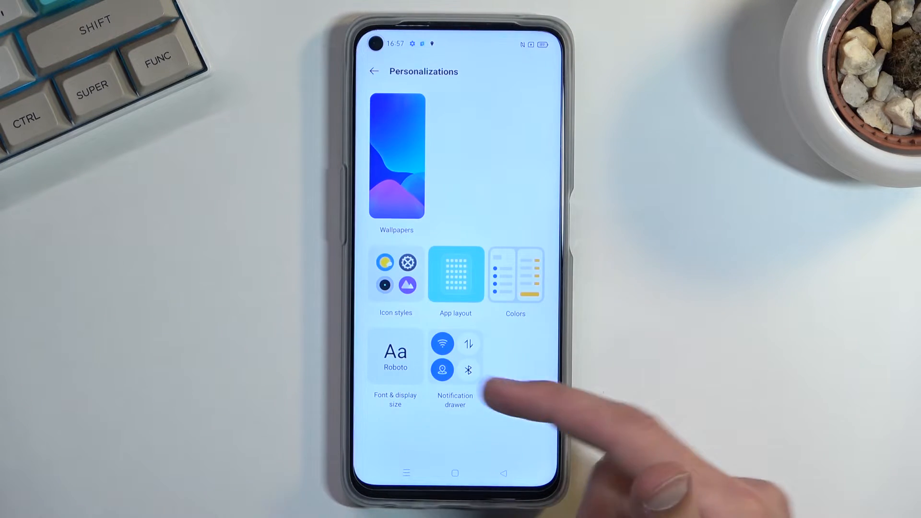
click(455, 364)
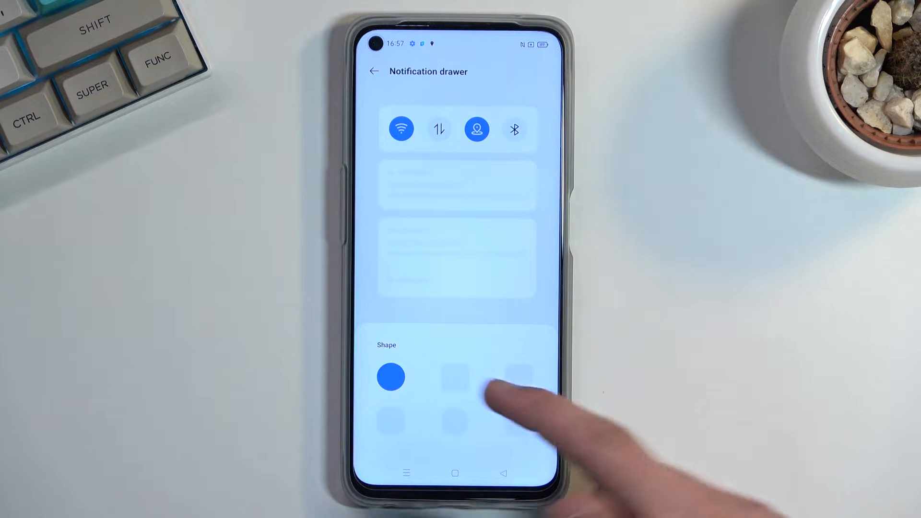
click(374, 71)
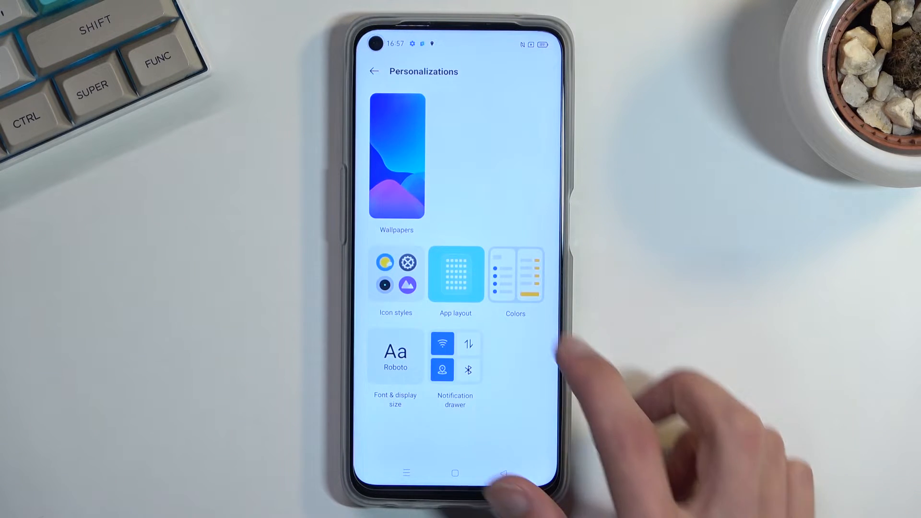
click(515, 274)
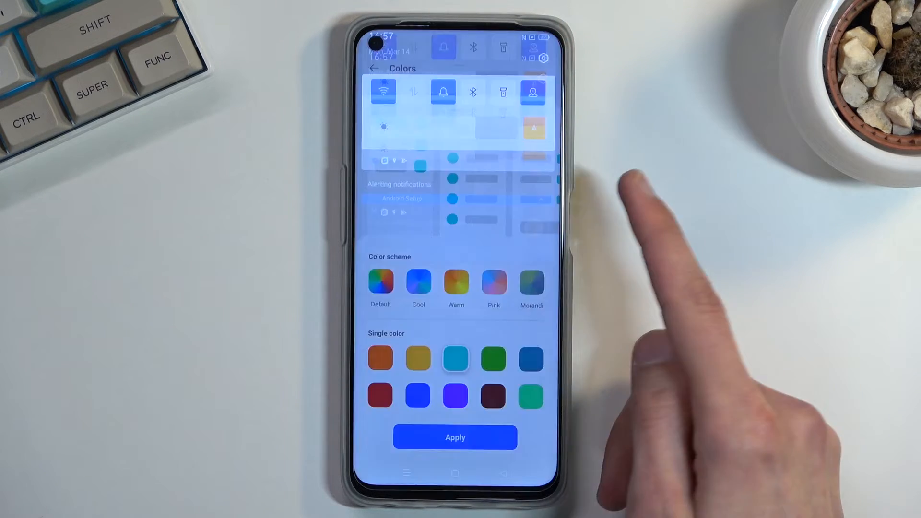
click(374, 71)
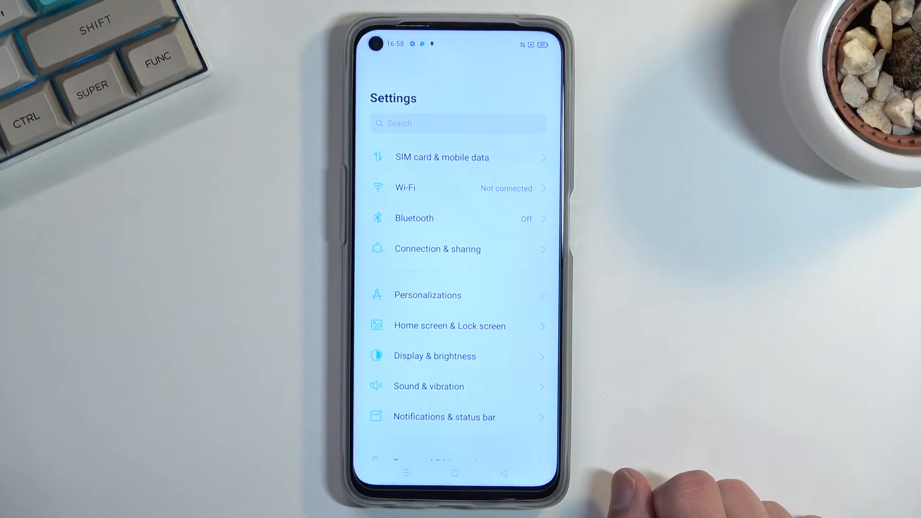
Step: Turn on the Auto switch dark-mode toggle in Display & brightness
click(434, 356)
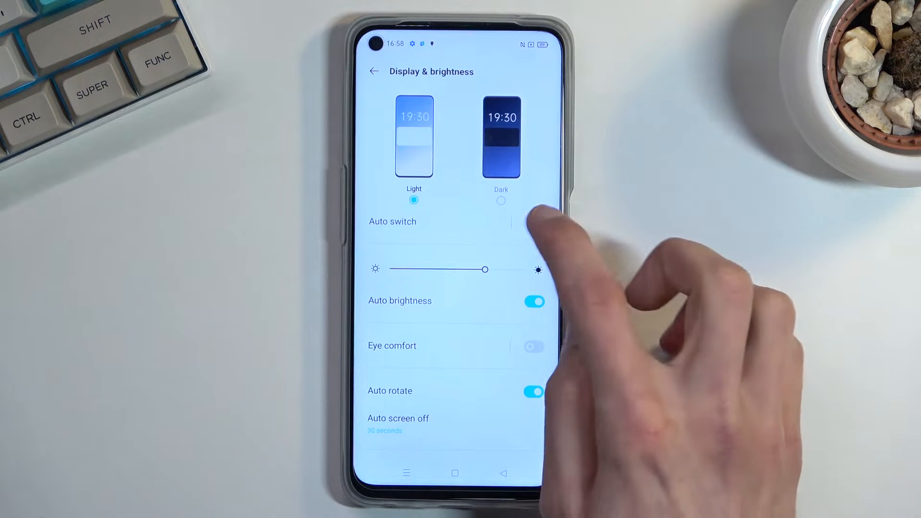
click(533, 226)
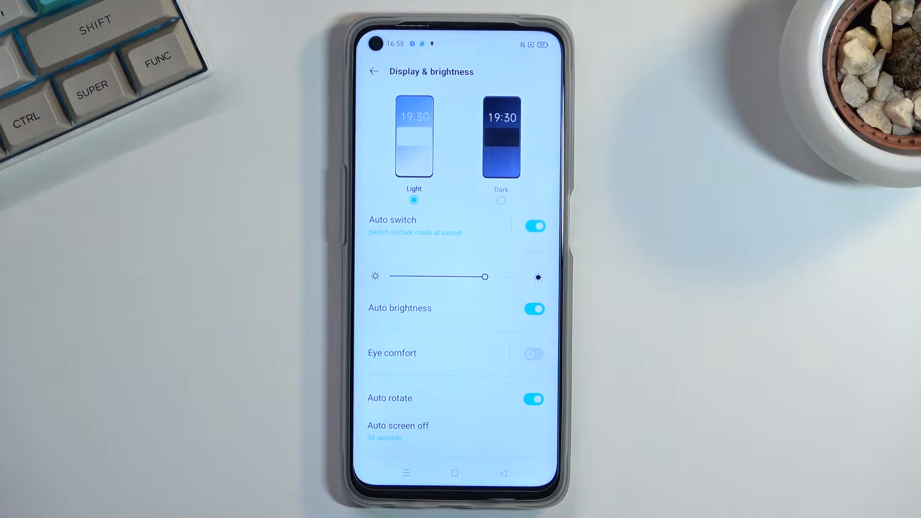
click(414, 226)
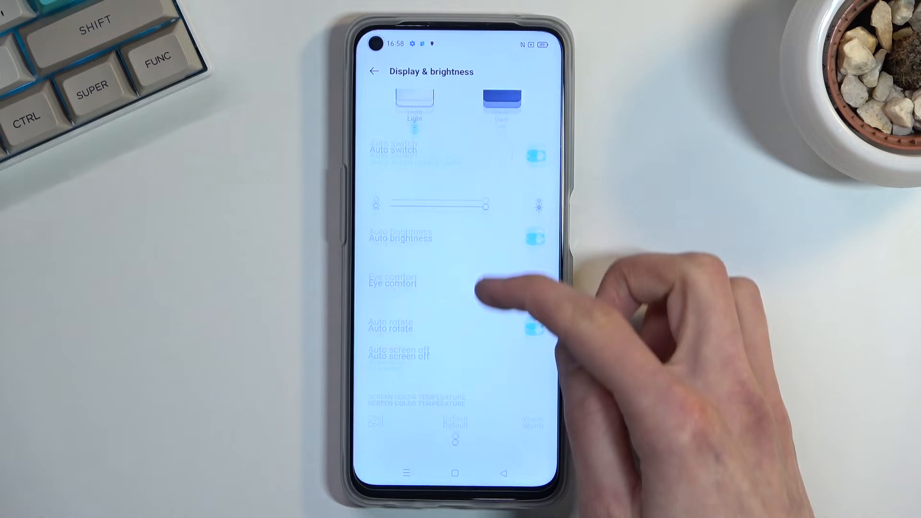
Step: In Screen color mode, preview Vivid, select Gentle, and return to Display & brightness
scroll(down, 3)
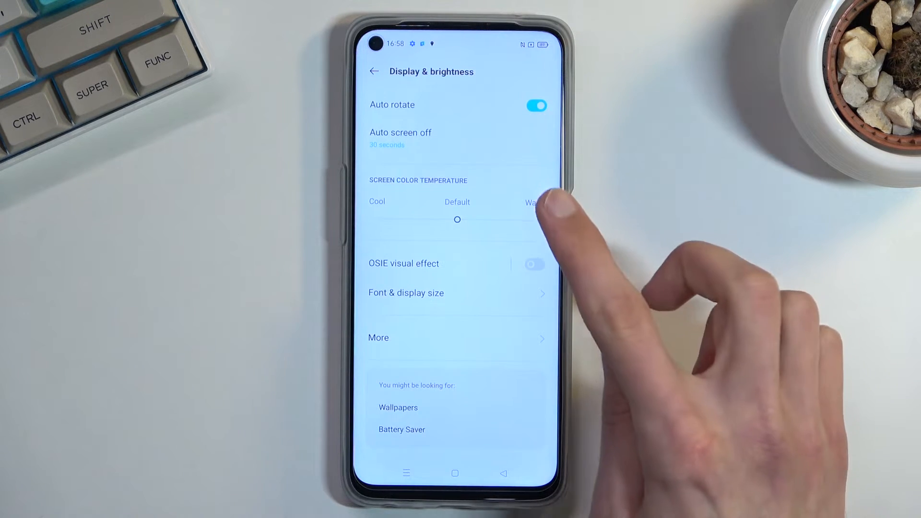
click(378, 337)
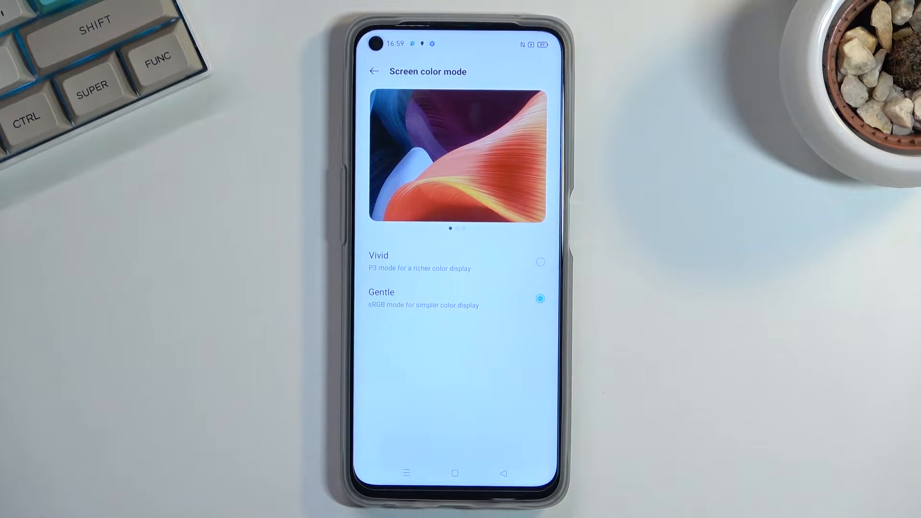
click(539, 261)
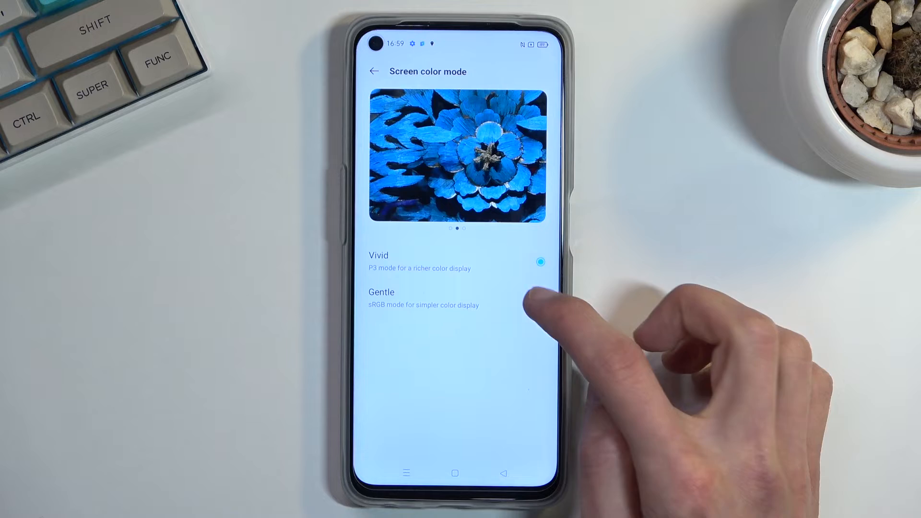
click(539, 298)
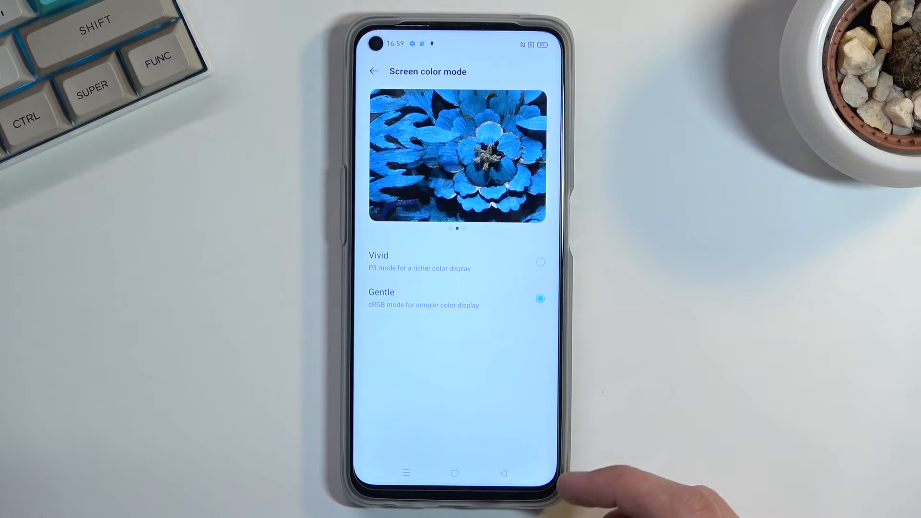
mouse_move(617, 494)
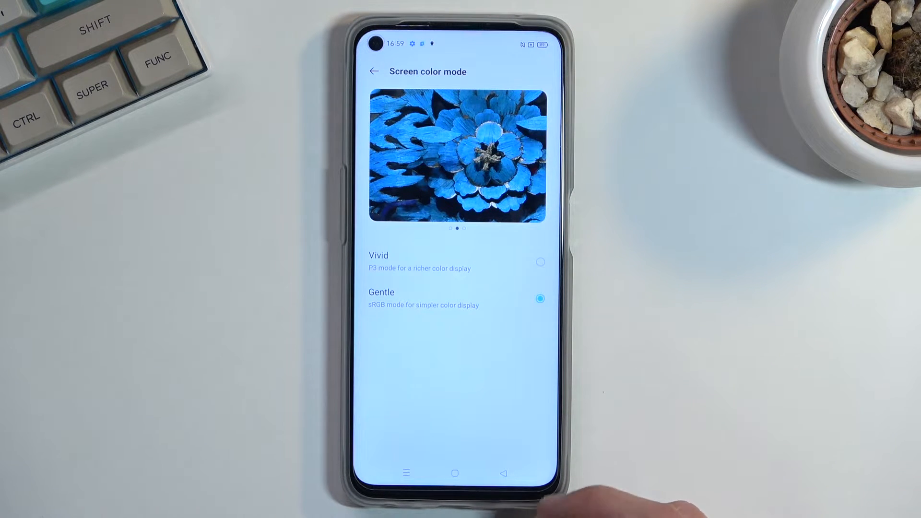
click(374, 71)
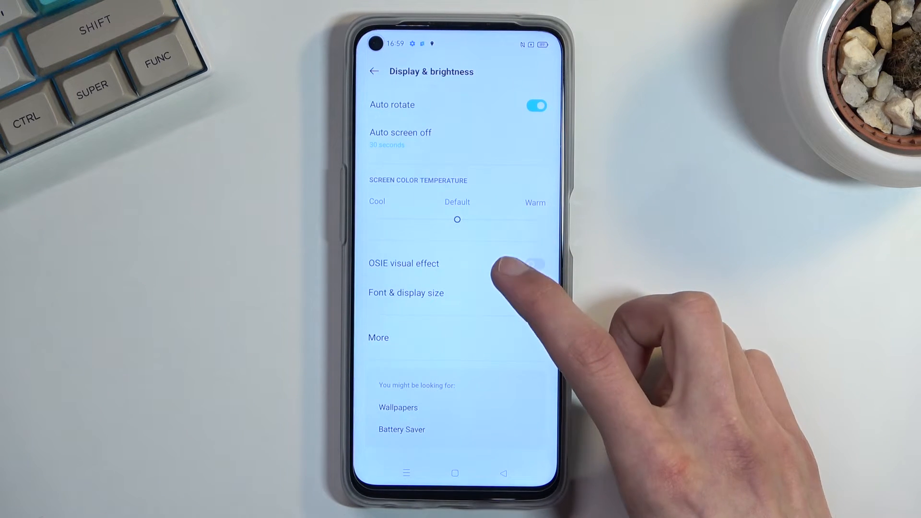
Step: Select 90 Hz under More > Screen refresh rate, then return to More
scroll(down, 3)
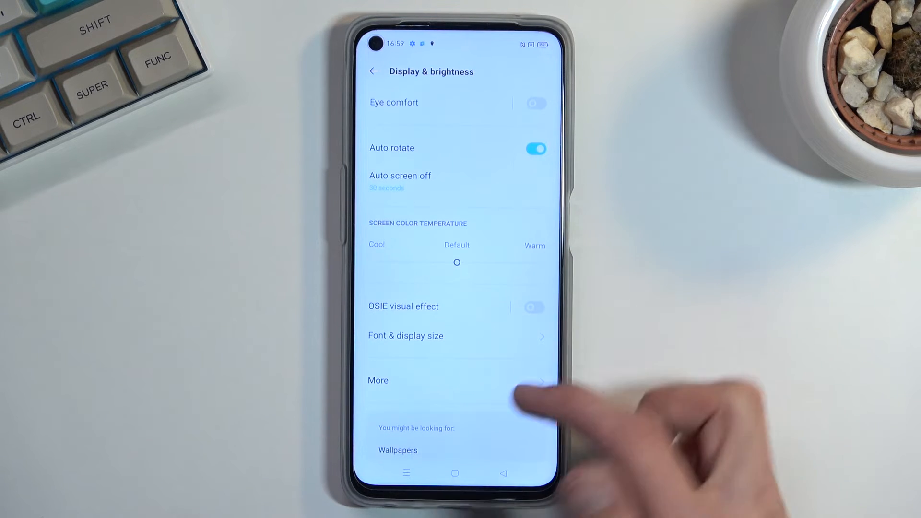
click(379, 380)
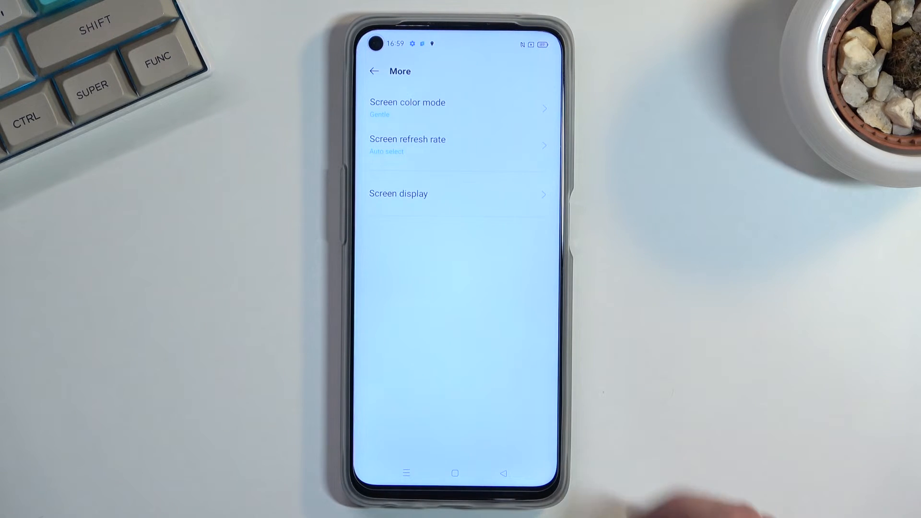
click(407, 144)
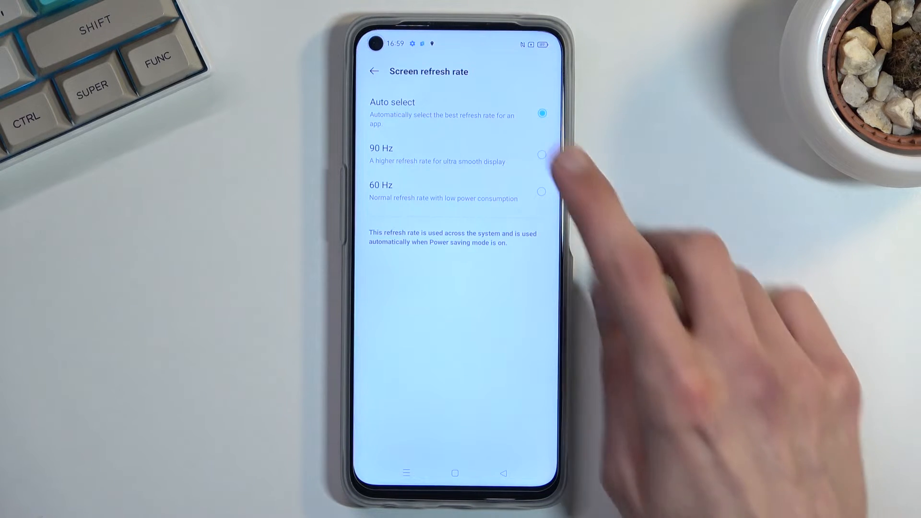
click(541, 155)
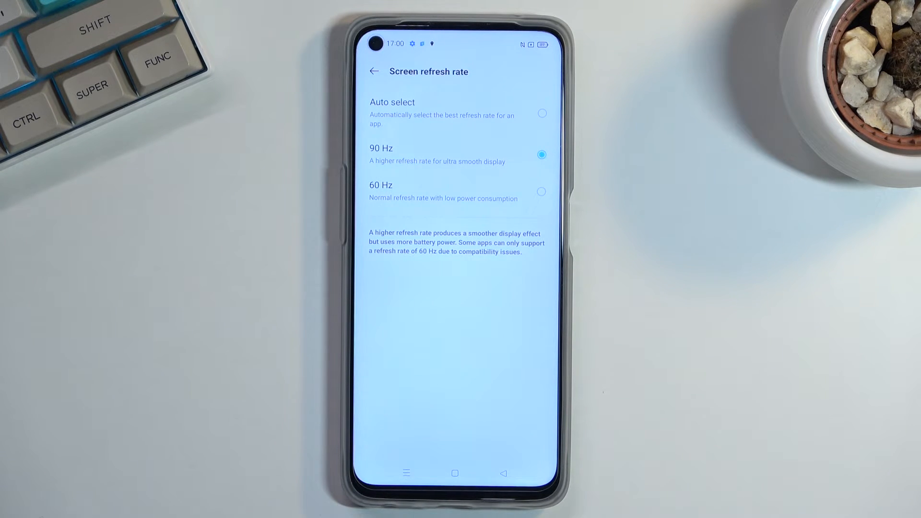
click(541, 113)
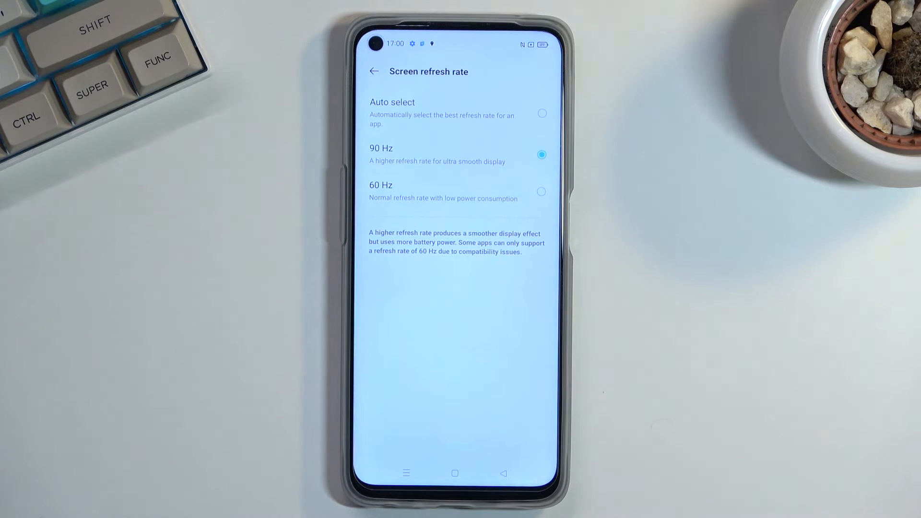
click(374, 71)
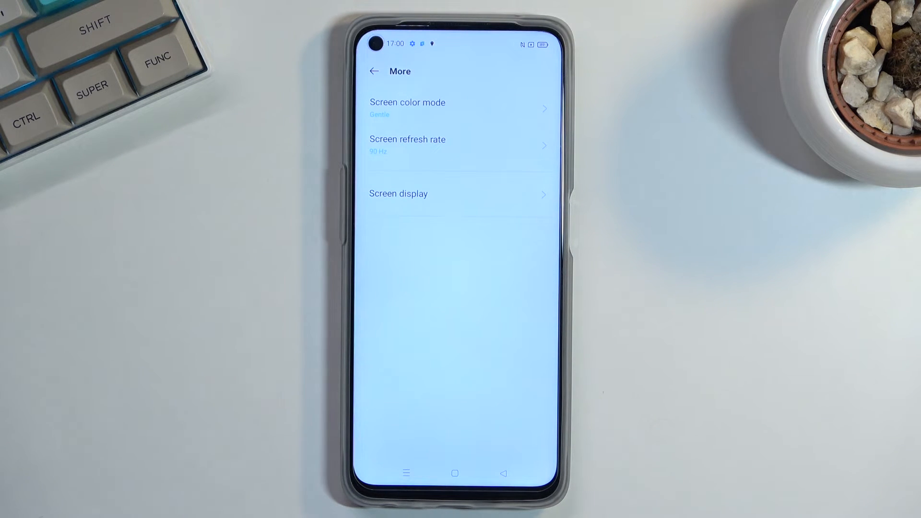
Step: Go back to the main Settings list and open Convenience tools
click(374, 71)
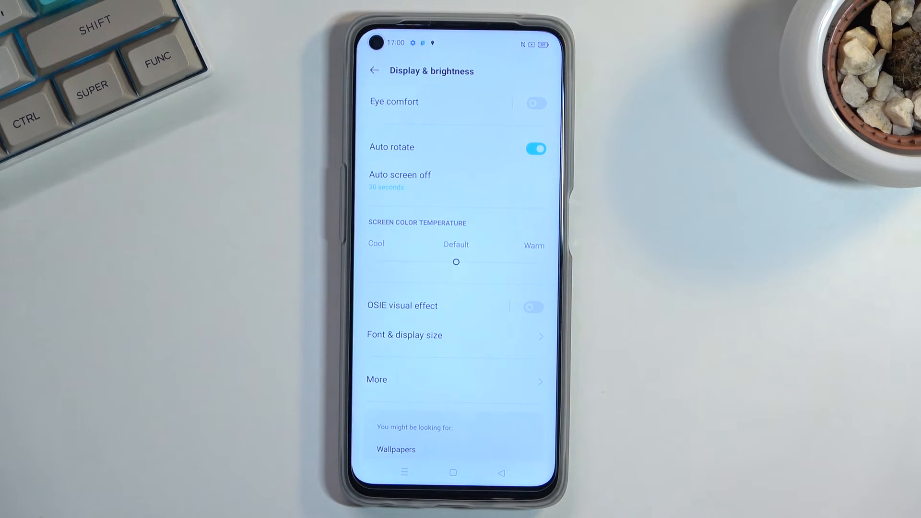
click(374, 71)
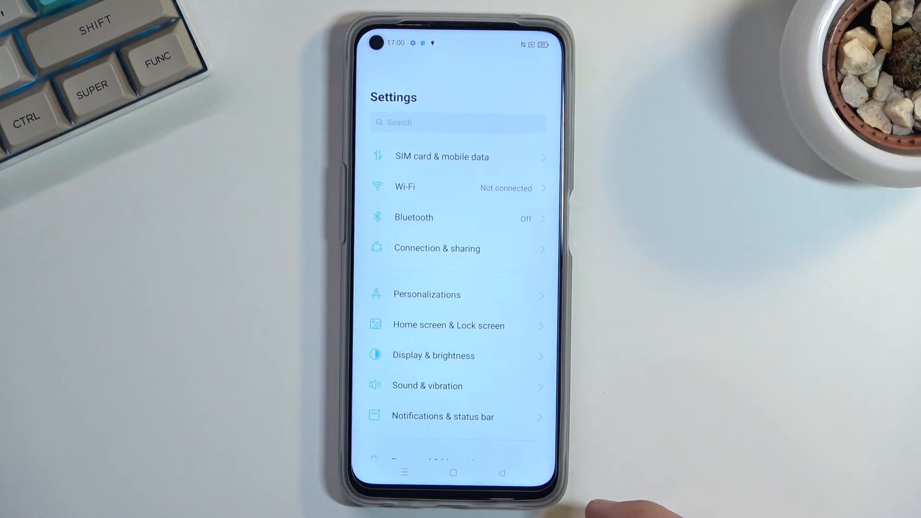
scroll(up, 3)
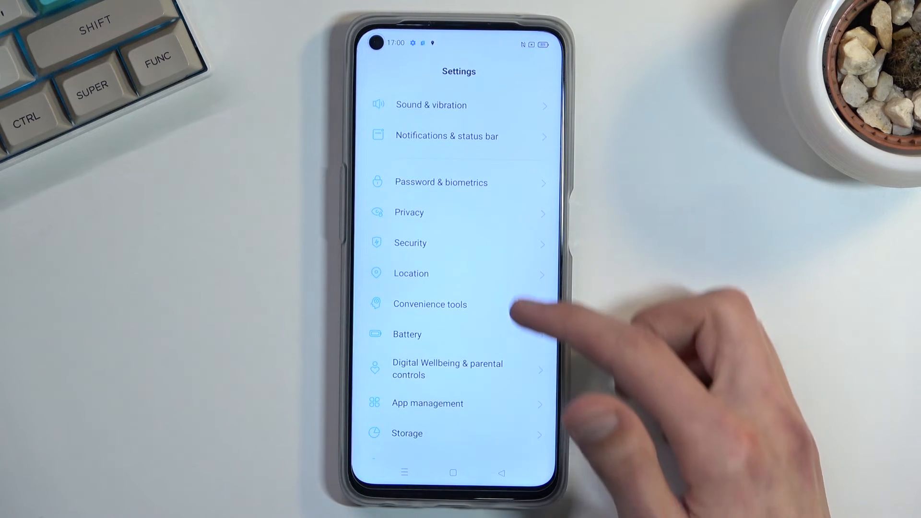
click(429, 304)
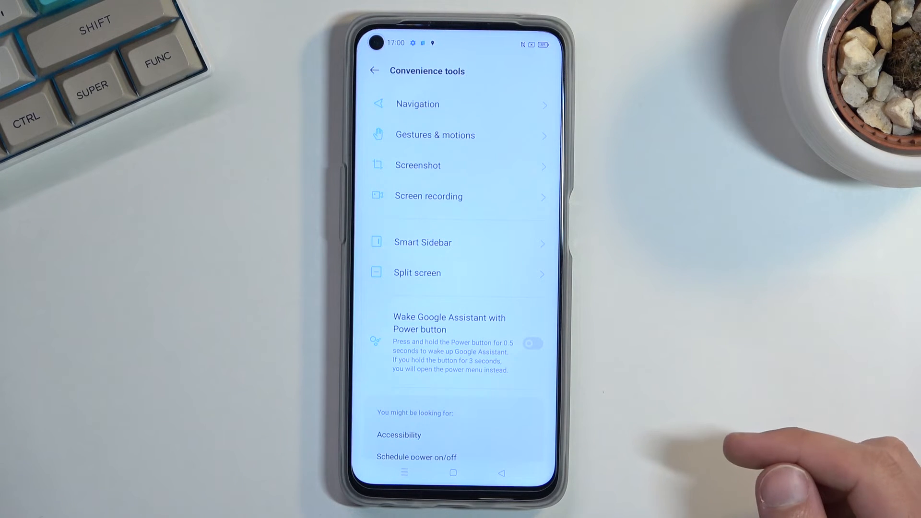
Step: Test swipe gestures from both sides in Navigation, then return to Convenience tools
click(418, 104)
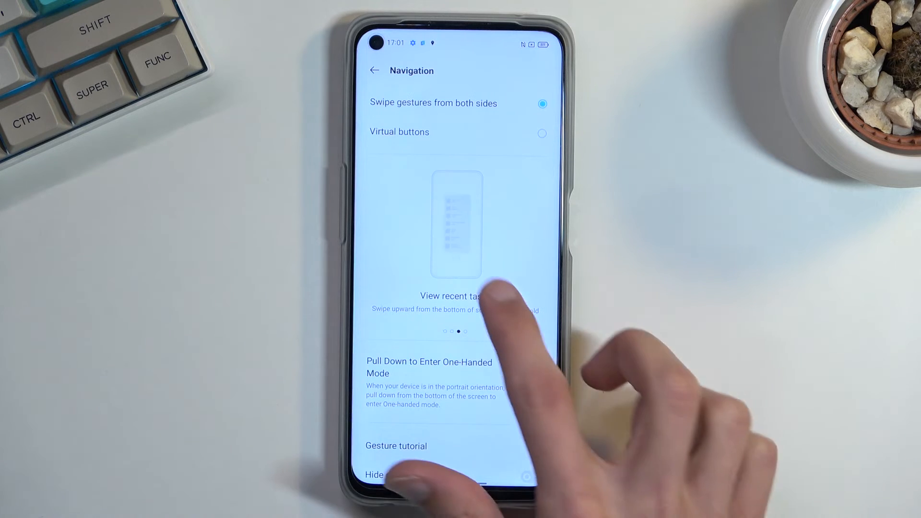
mouse_move(494, 311)
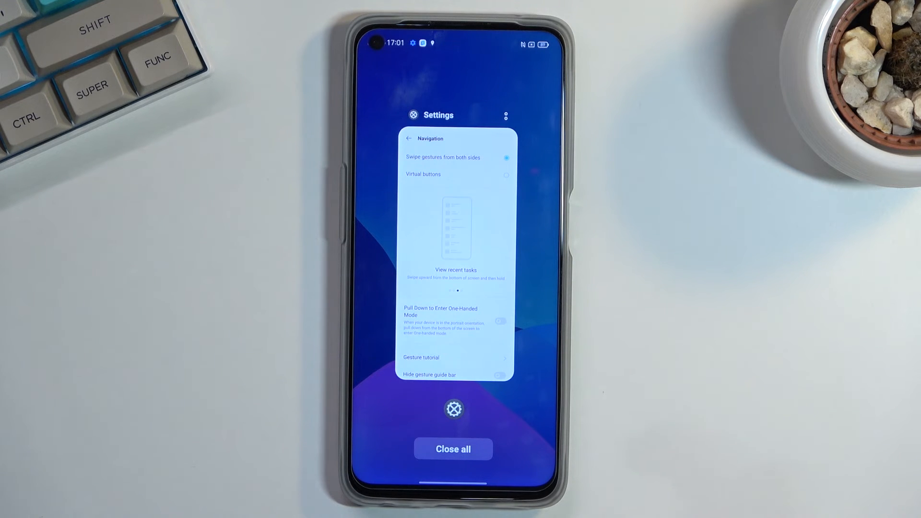
click(452, 449)
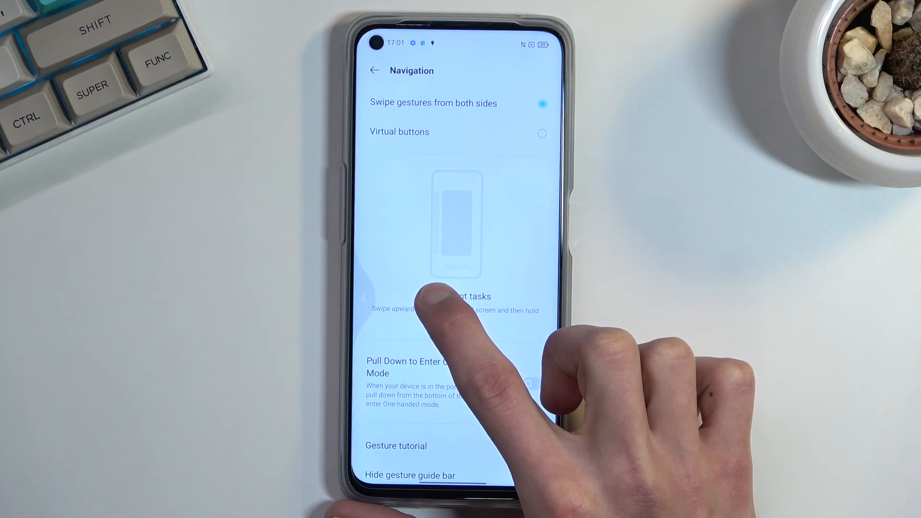
click(375, 70)
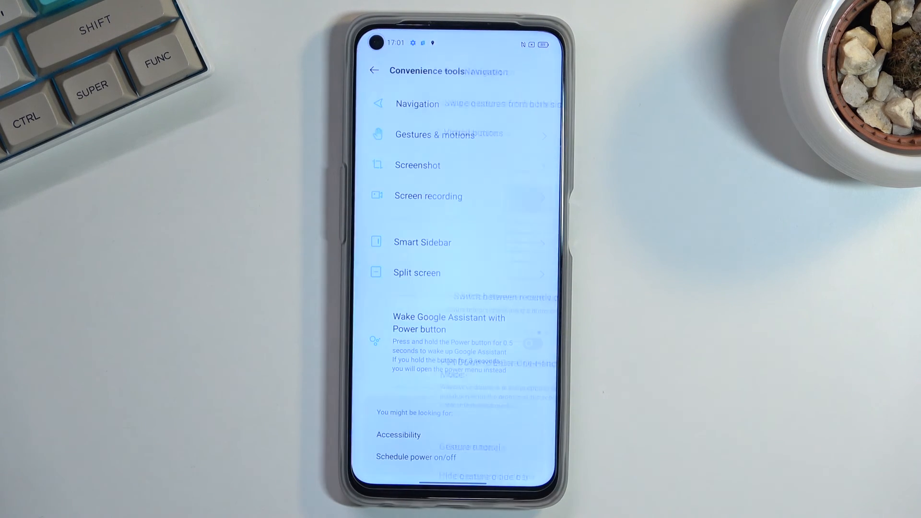